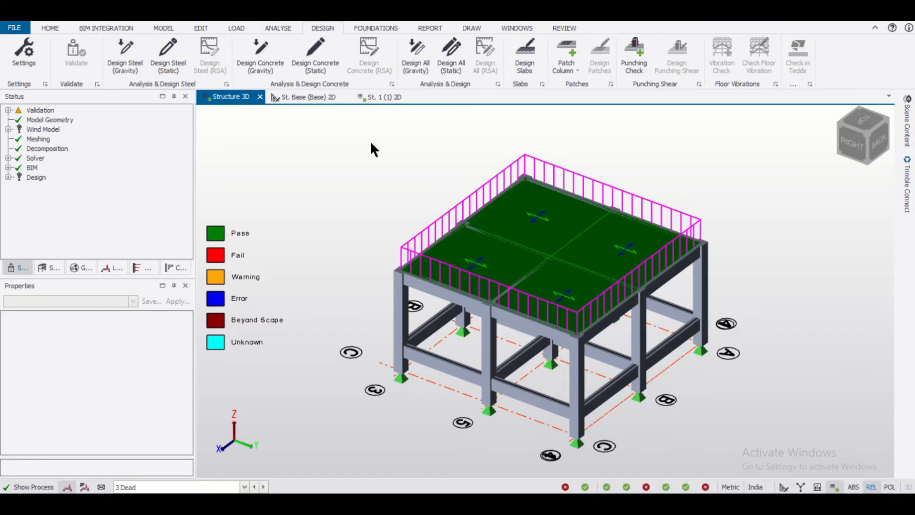
# - Switch to the St. 1 (1) 2D plan view
pyautogui.click(681, 242)
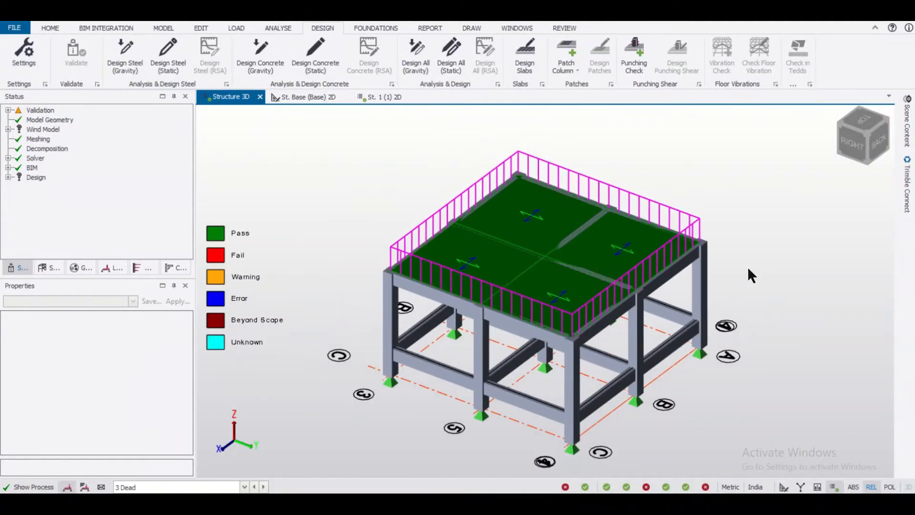
pyautogui.moveTo(760, 281)
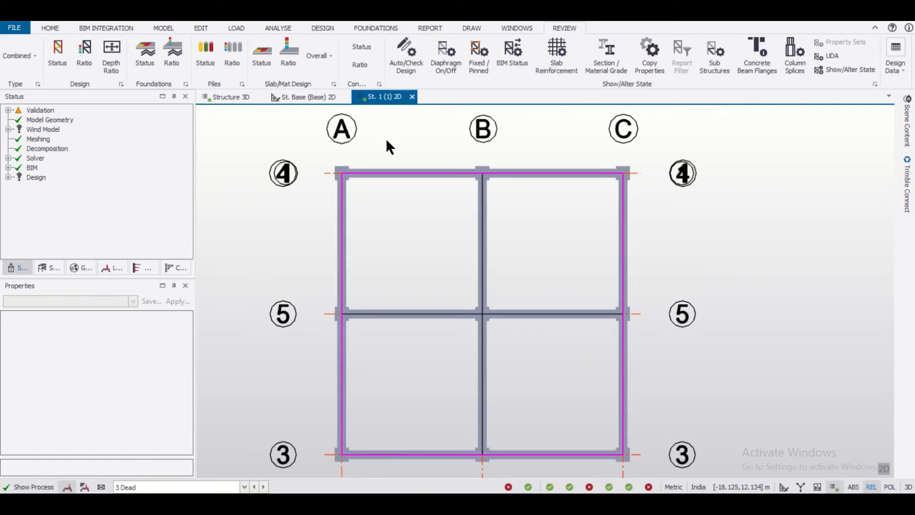
# - Place punching shear checks at the A4, B4 and B5 columns
pyautogui.click(322, 28)
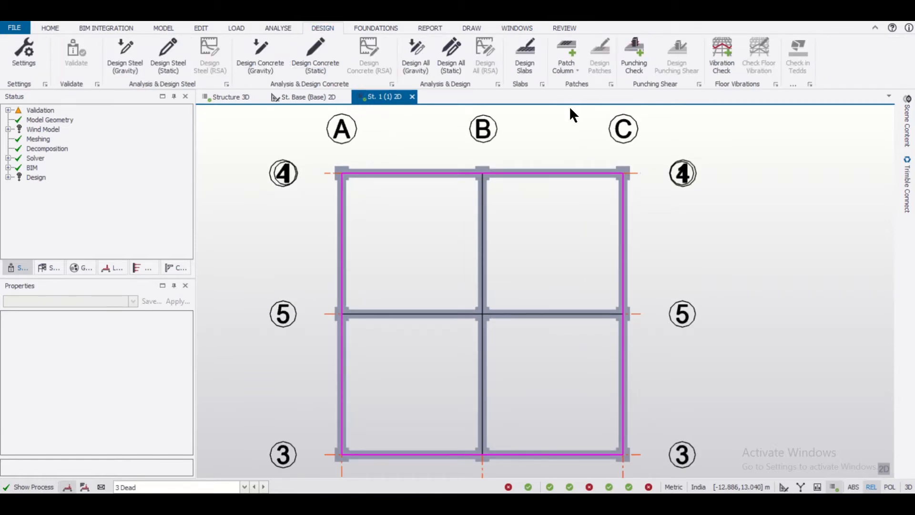
pyautogui.click(634, 53)
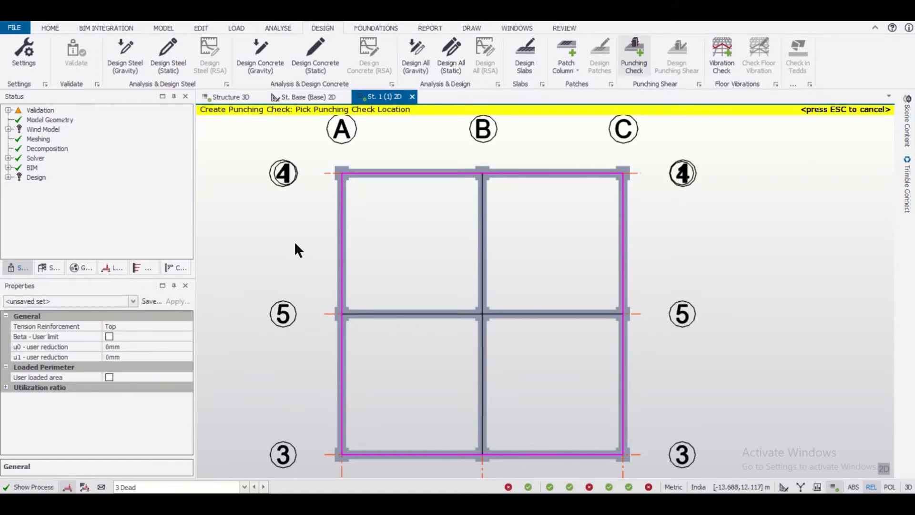
pyautogui.moveTo(338, 184)
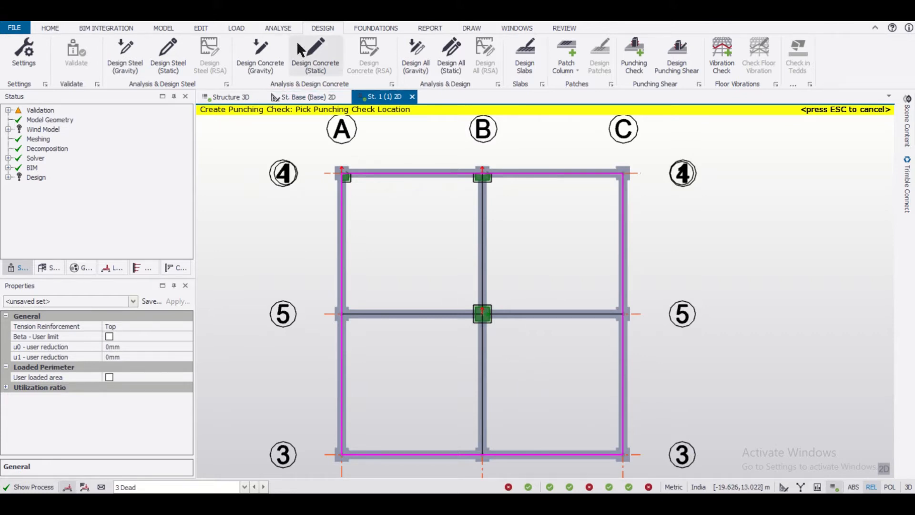
pyautogui.click(278, 28)
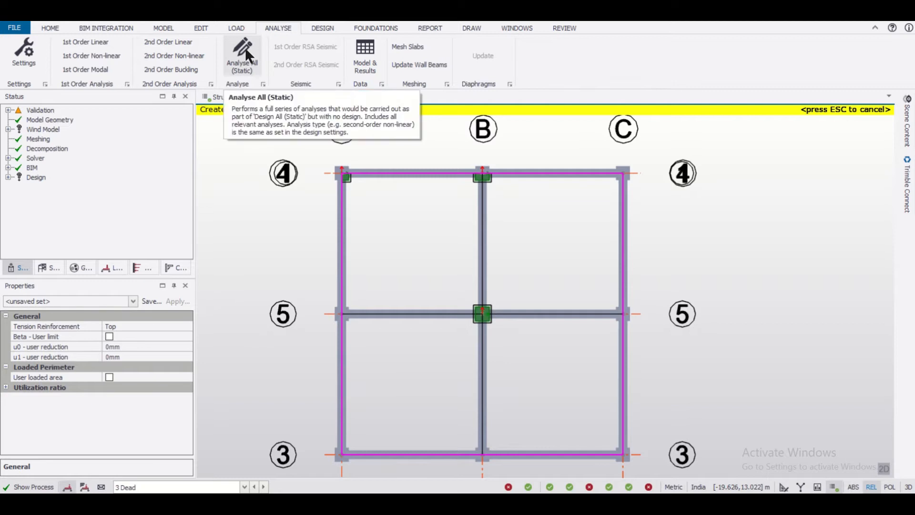
# - Run Analyse All (Static), then Design Punching Shear
pyautogui.click(241, 52)
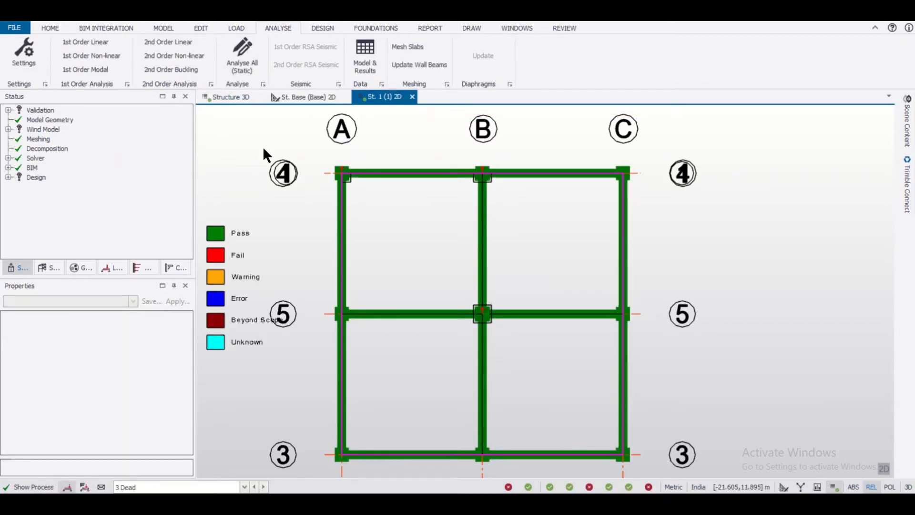
pyautogui.click(323, 28)
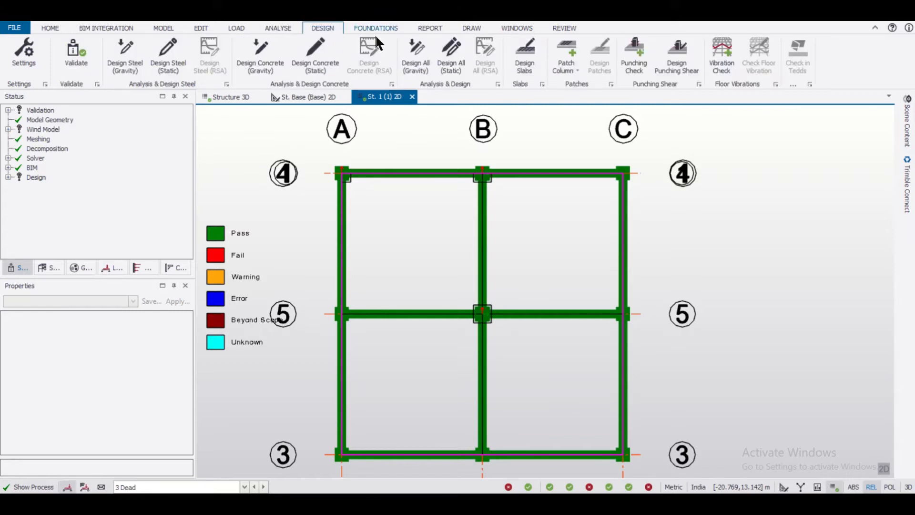
pyautogui.moveTo(676, 53)
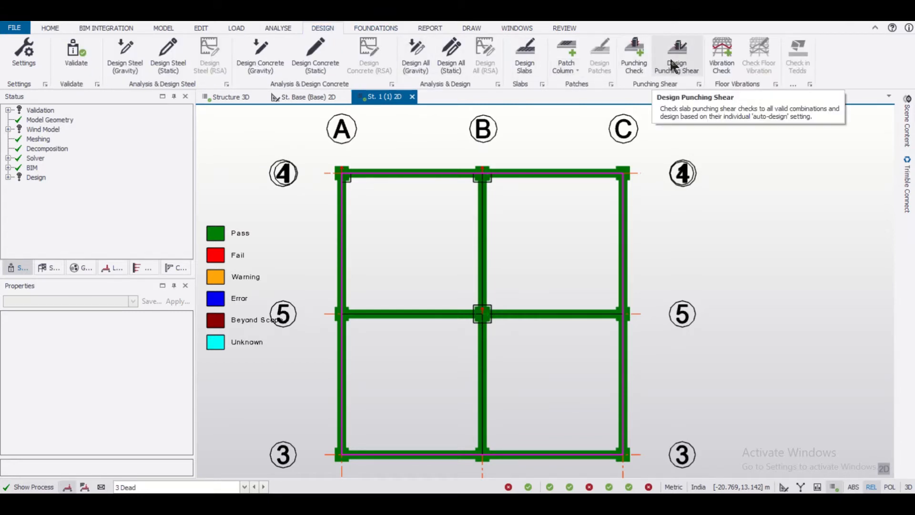
pyautogui.click(677, 52)
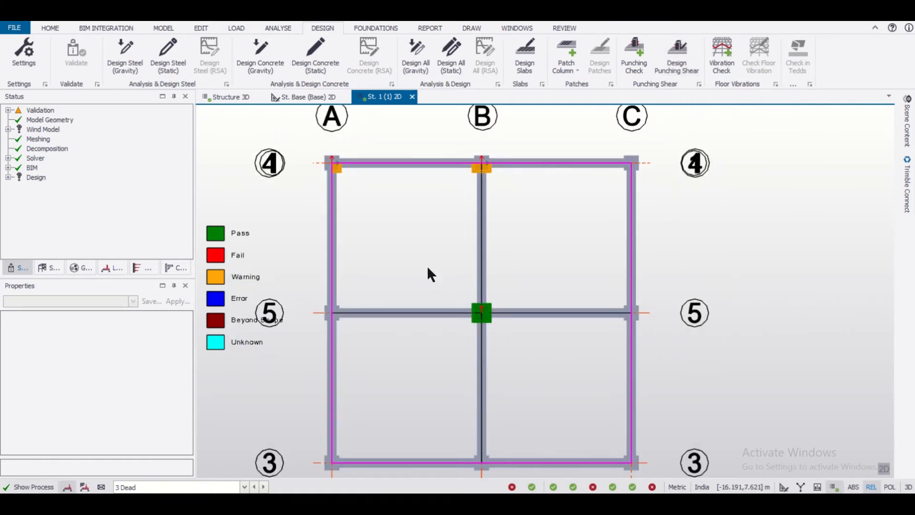
# - Open the A4 punching check results and expand Critical Perimeter 1 details
pyautogui.click(335, 167)
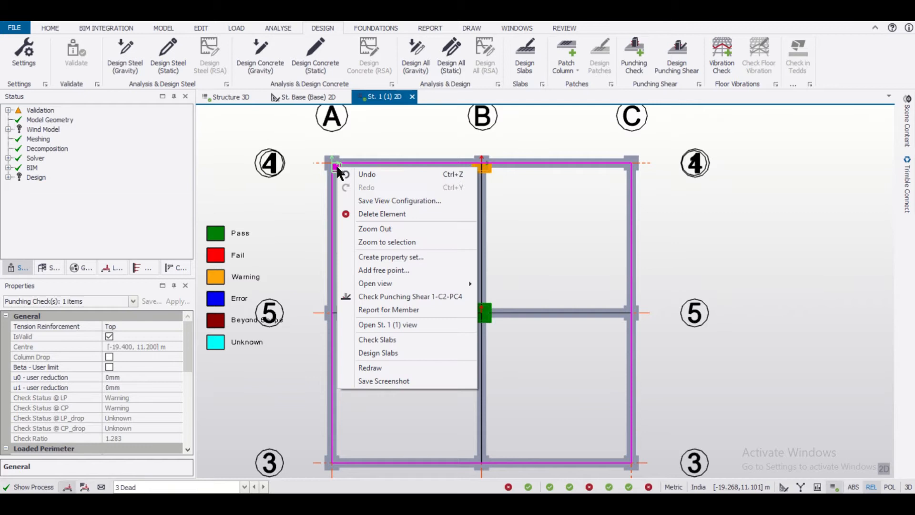
pyautogui.click(411, 297)
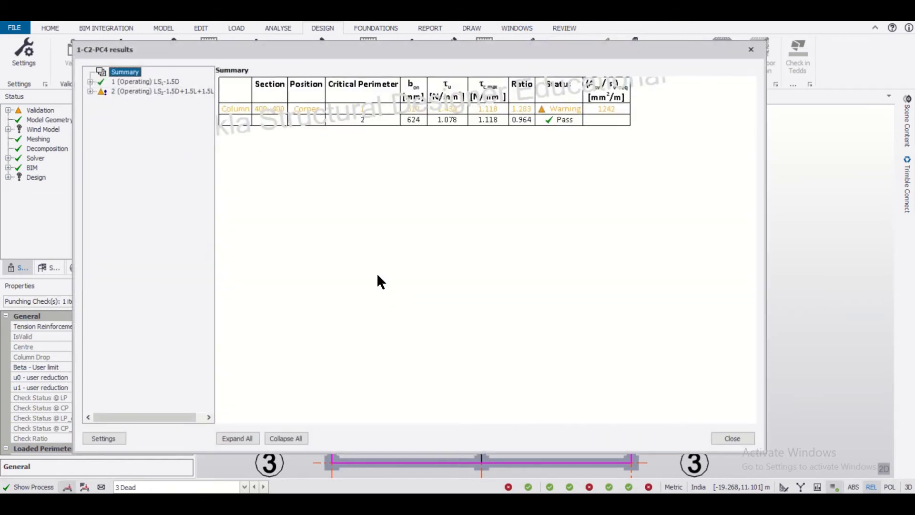
pyautogui.moveTo(499, 141)
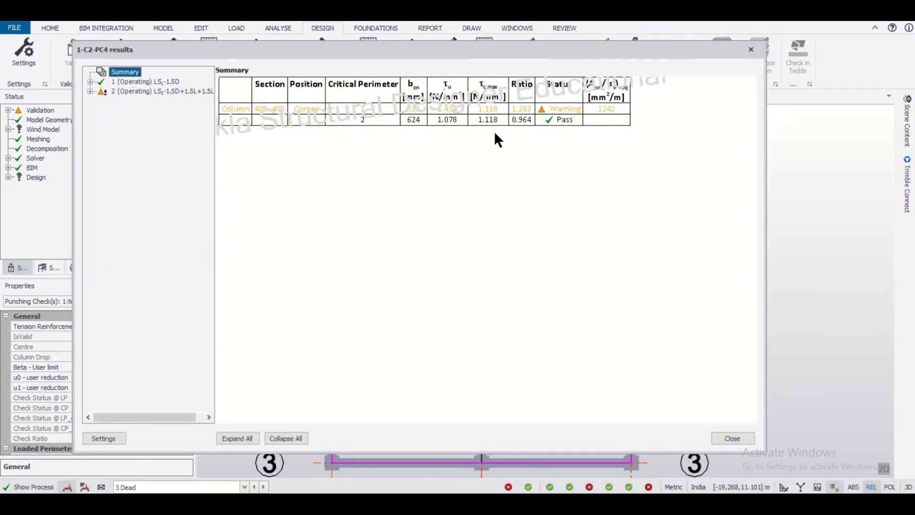
pyautogui.moveTo(88, 98)
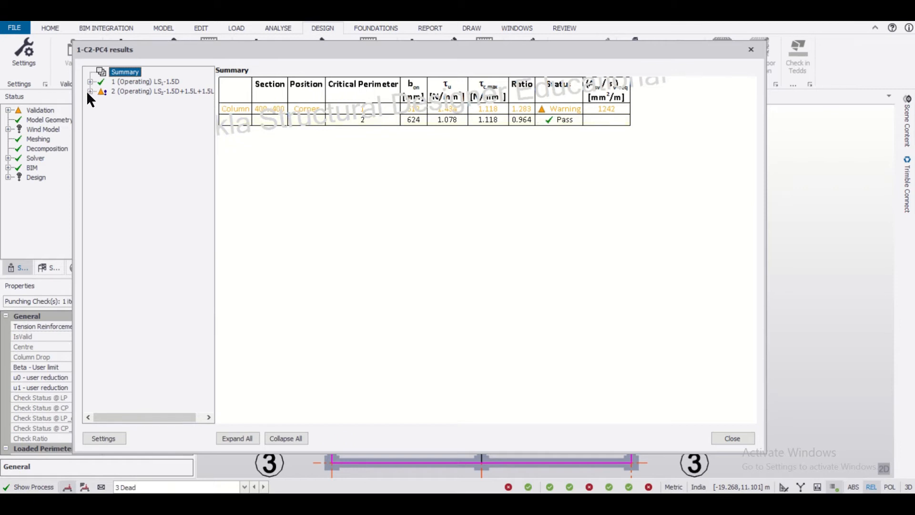
pyautogui.click(94, 92)
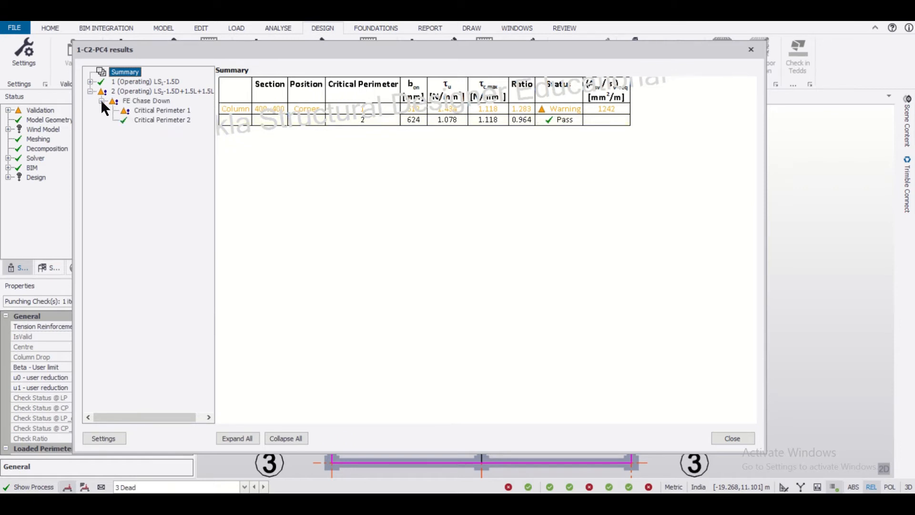
pyautogui.click(162, 110)
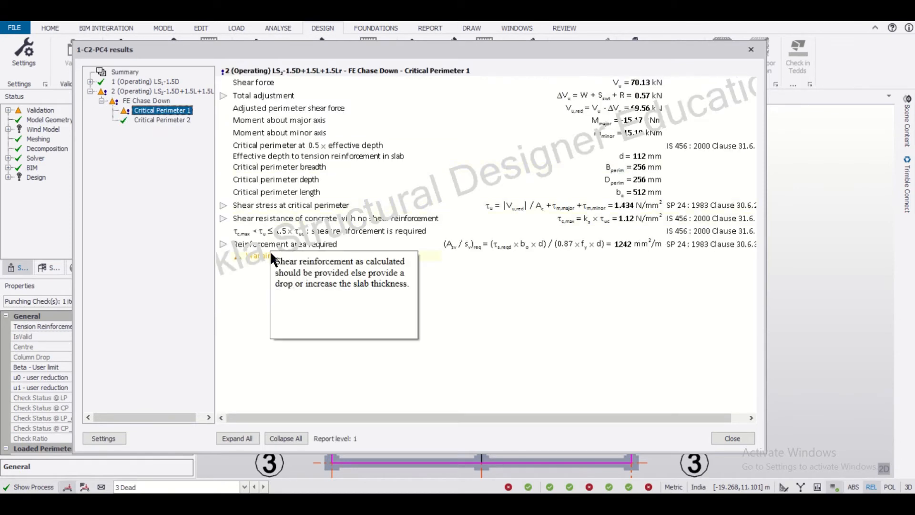
pyautogui.moveTo(333, 286)
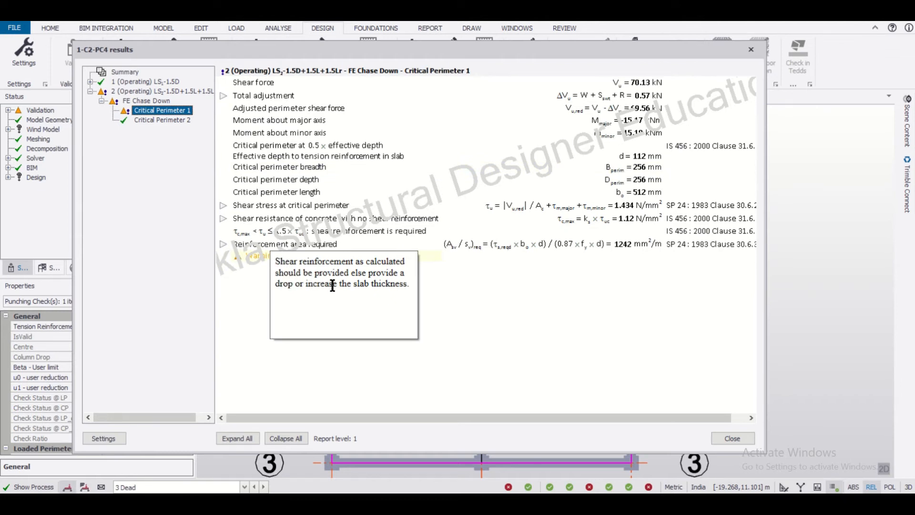
pyautogui.moveTo(358, 284)
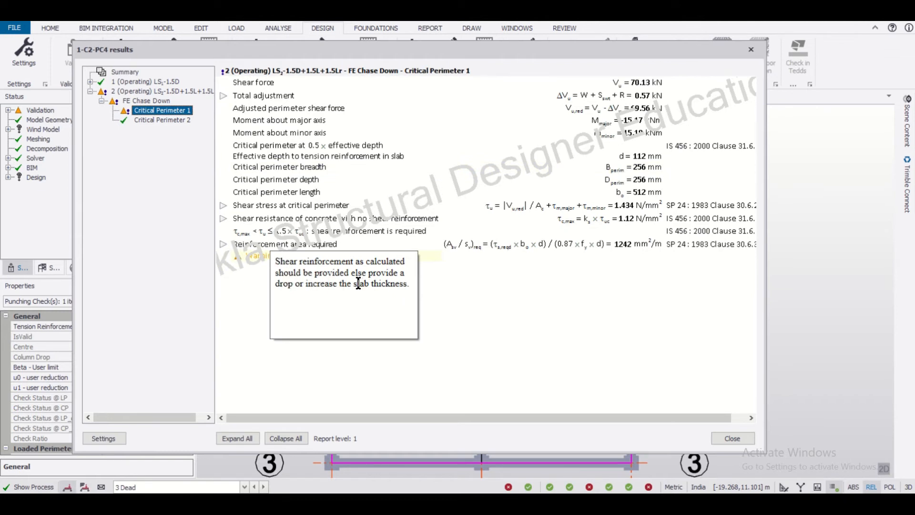
pyautogui.moveTo(361, 279)
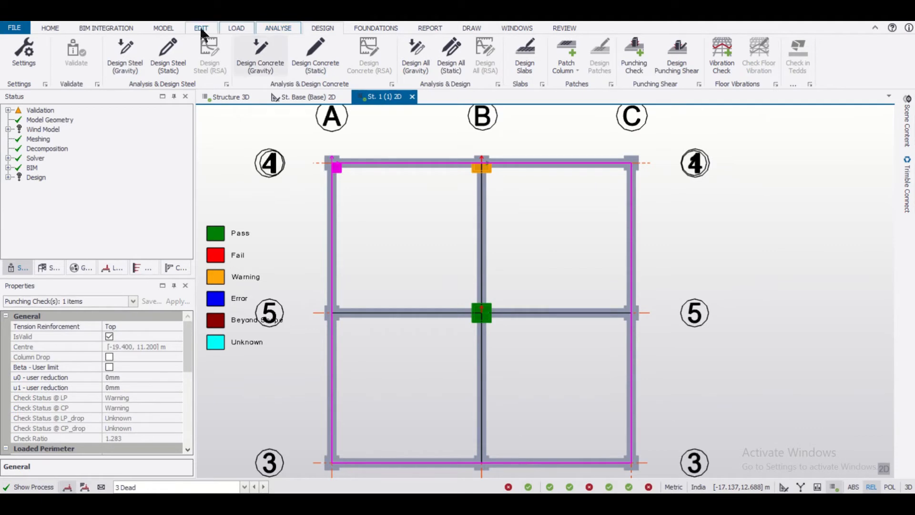
# - Start the Column Drop tool from the Model tab
pyautogui.click(163, 27)
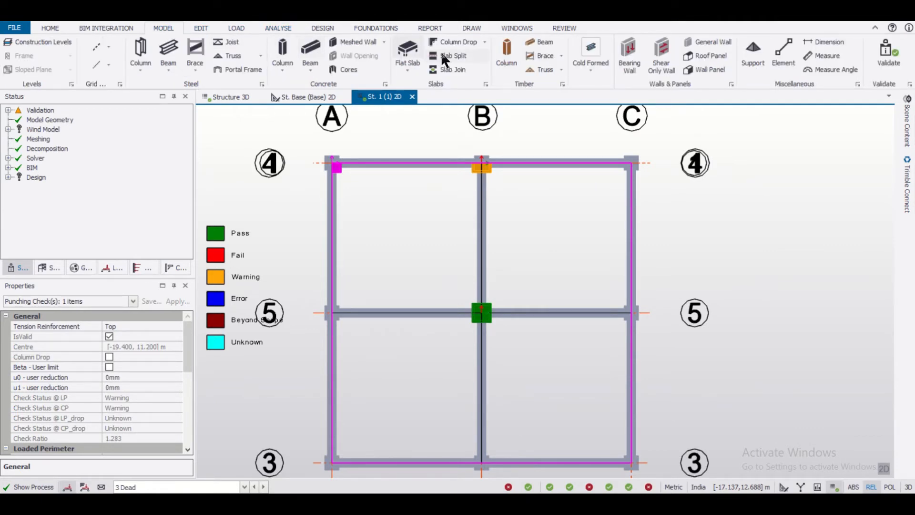
pyautogui.click(458, 42)
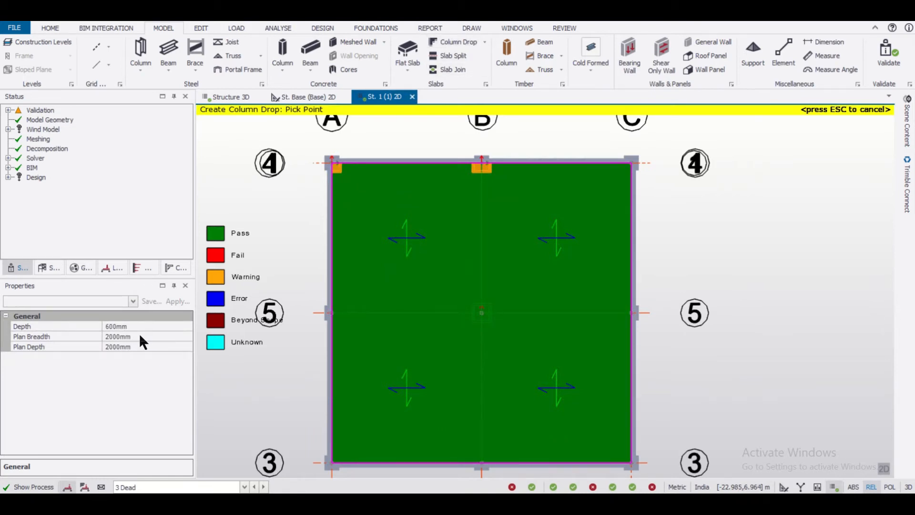
pyautogui.moveTo(297, 137)
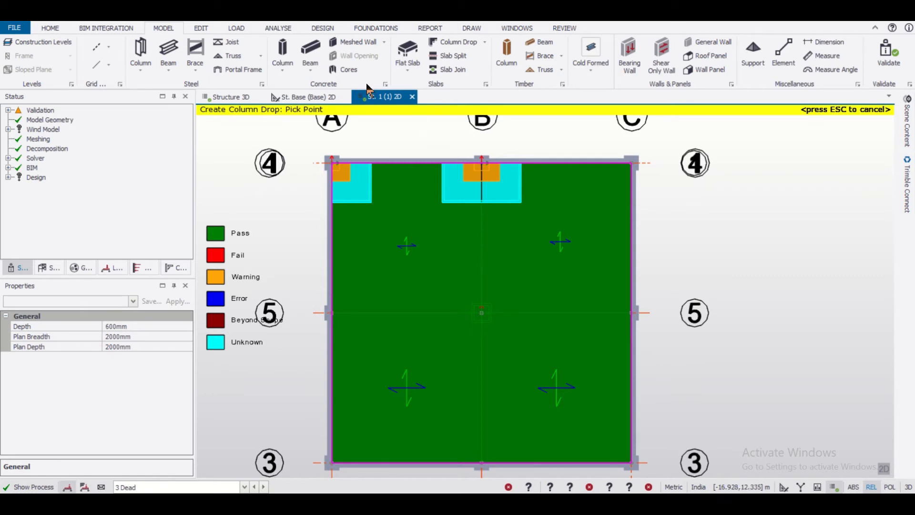
# - Run Design All (Gravity) and punching checks, then review the A4 results summary
pyautogui.click(322, 28)
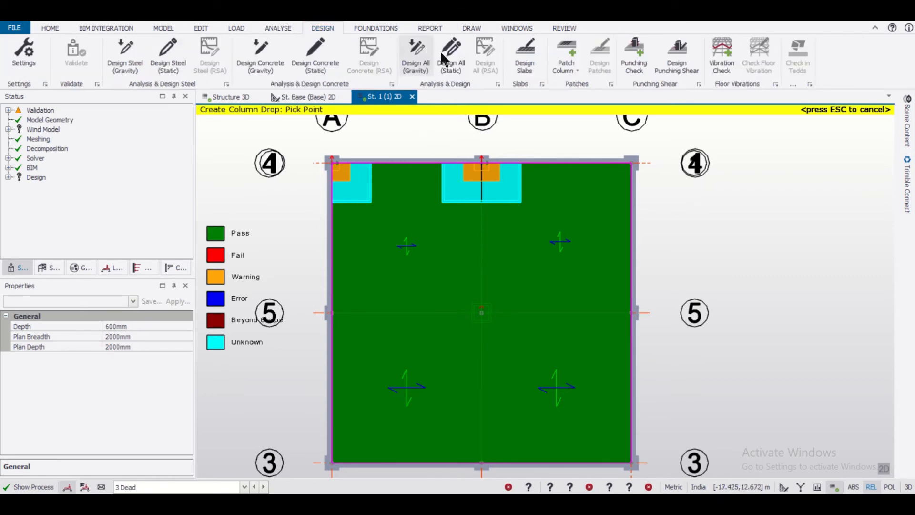
pyautogui.click(451, 52)
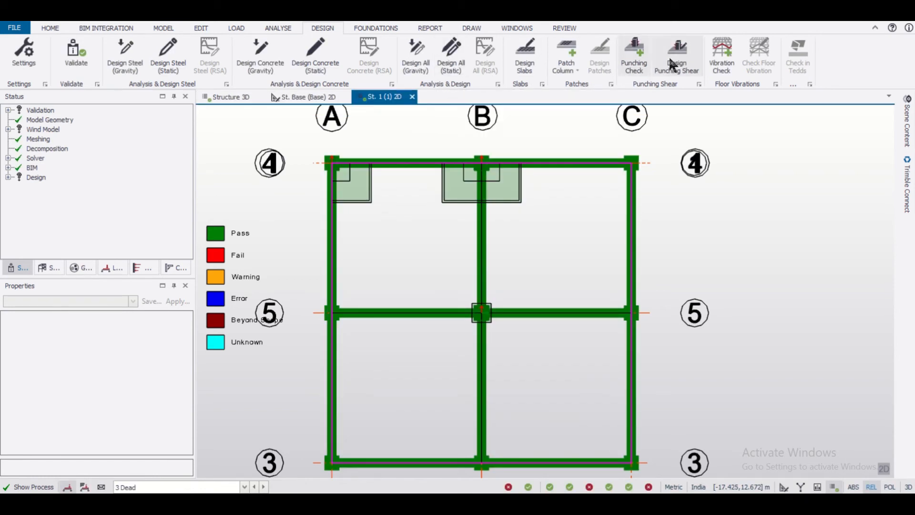
pyautogui.click(677, 55)
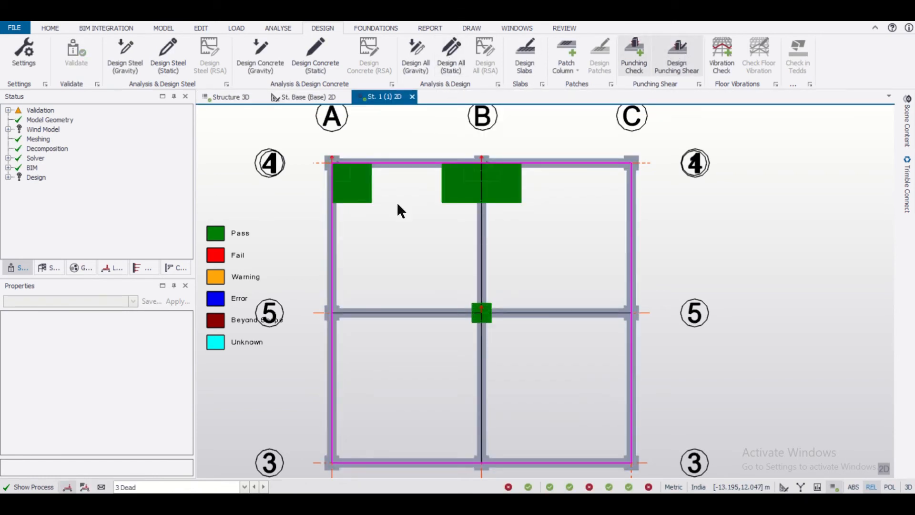
pyautogui.click(350, 182)
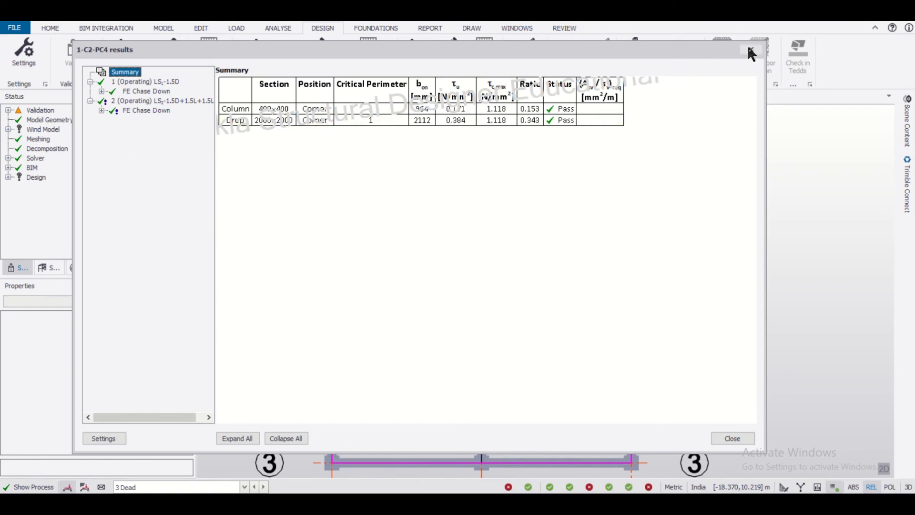
pyautogui.click(748, 49)
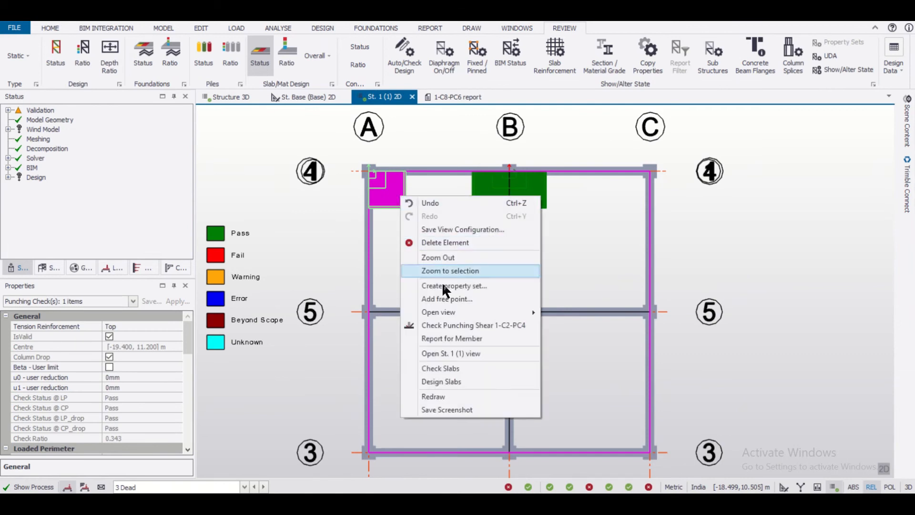
pyautogui.moveTo(470, 341)
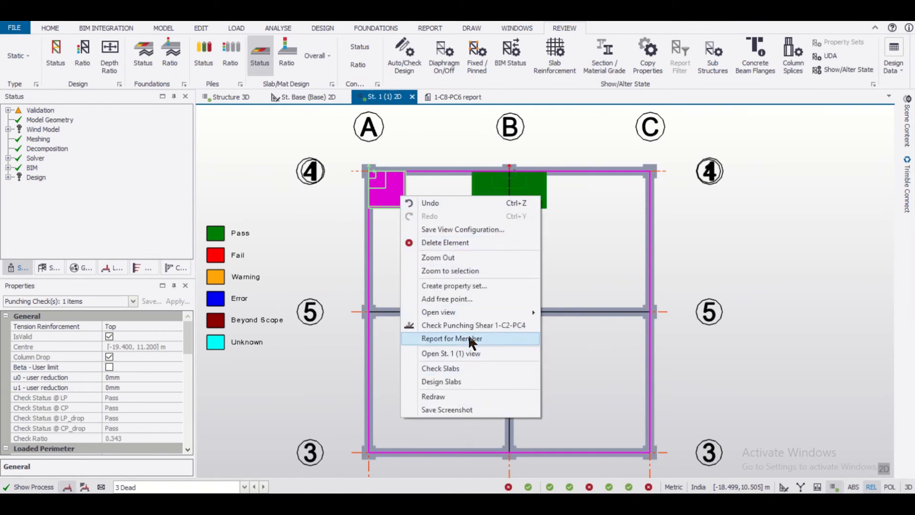
# - Generate the member report for 1-C2-PC4, then switch to the Structure 3D view
pyautogui.click(451, 339)
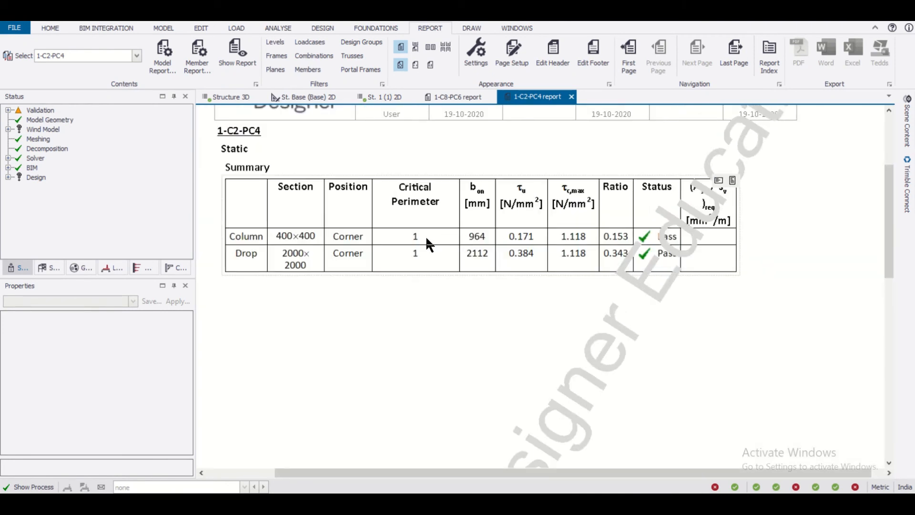
pyautogui.moveTo(666, 306)
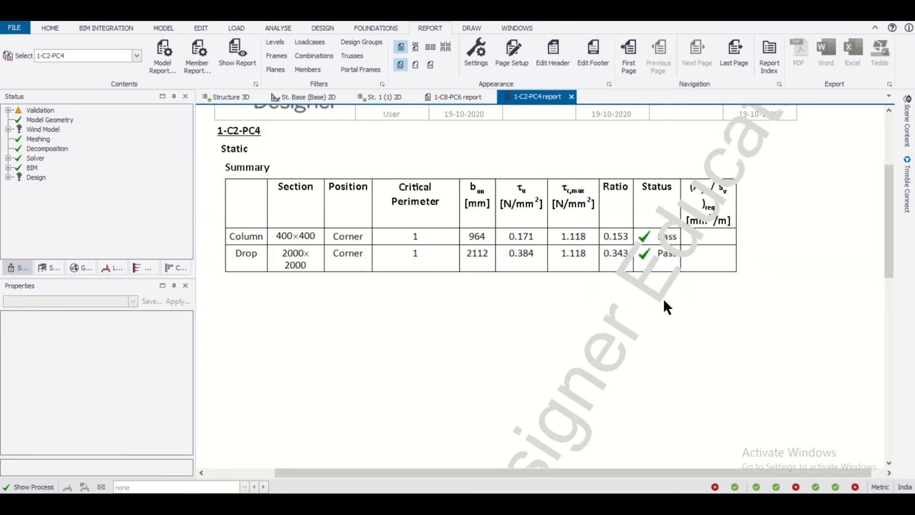
pyautogui.moveTo(618, 174)
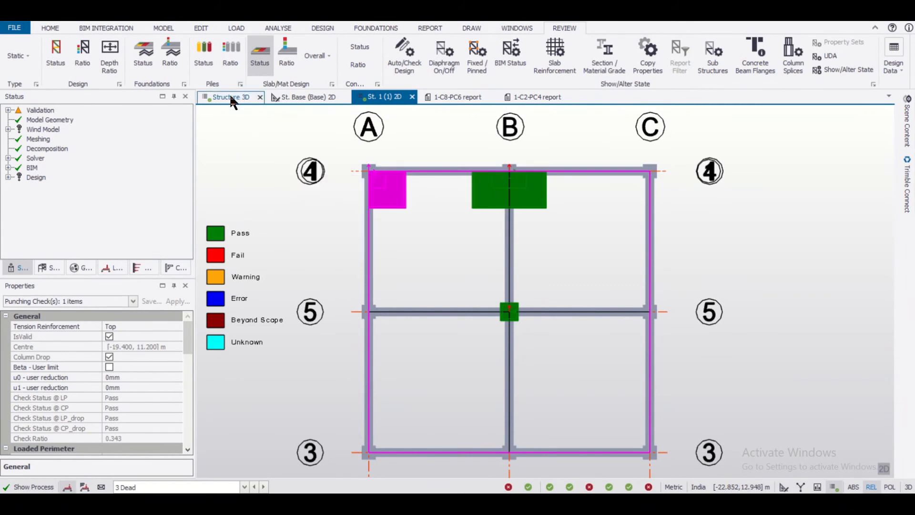
pyautogui.click(229, 97)
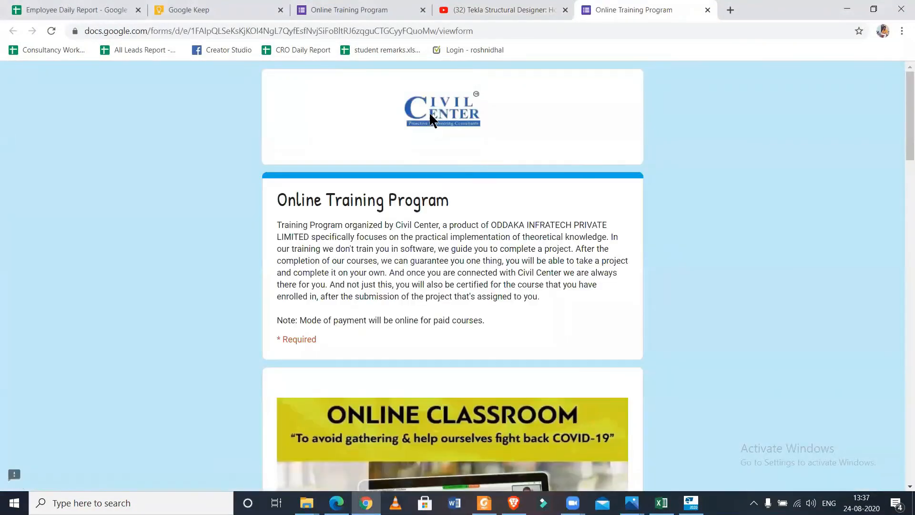
# - Scroll down the form to the Choose Your Training checkboxes
pyautogui.scroll(-3)
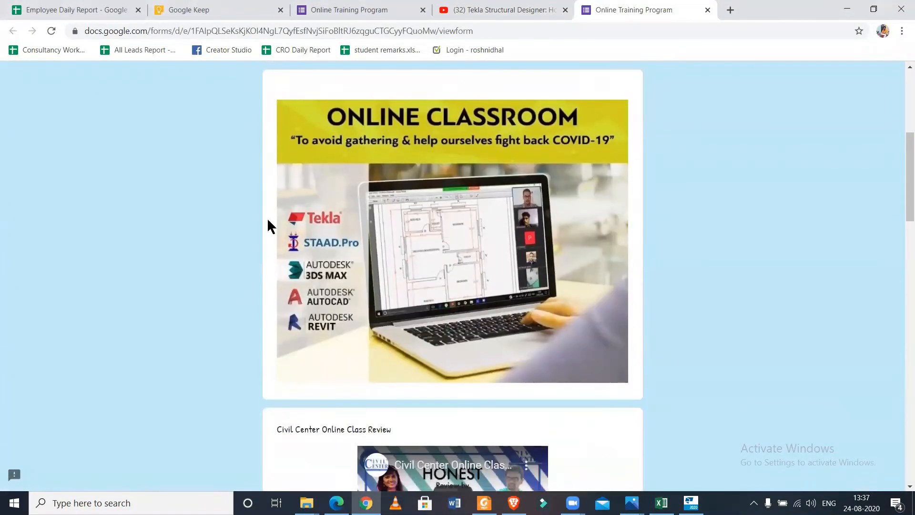
pyautogui.scroll(-3)
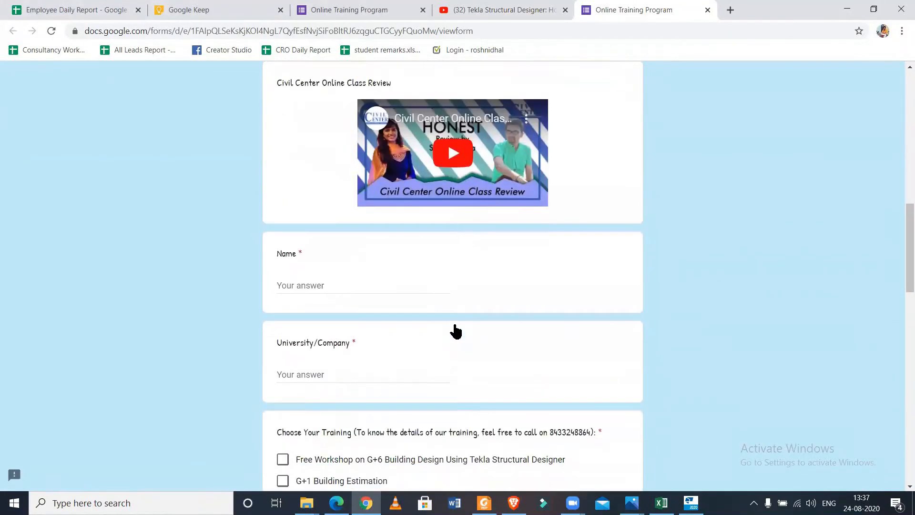
pyautogui.scroll(-3)
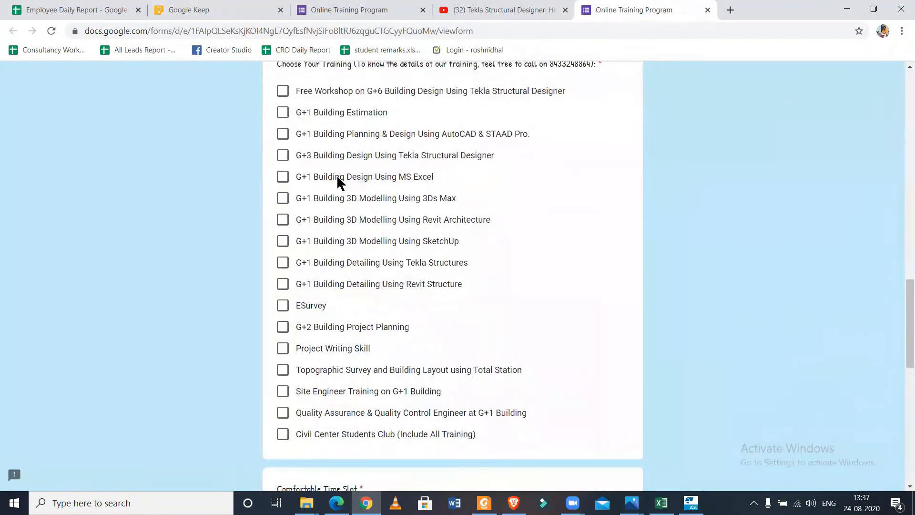